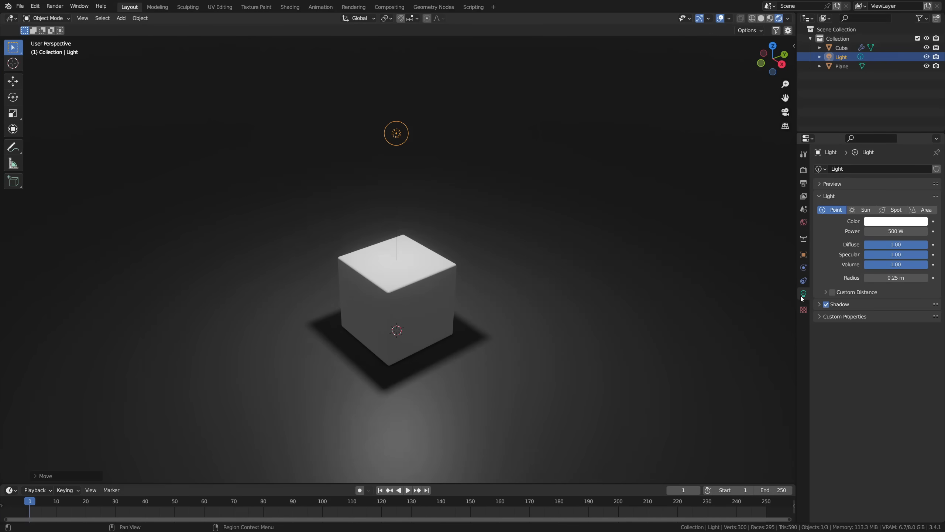
{"action": "mouse_move", "coordinate": [802, 293]}
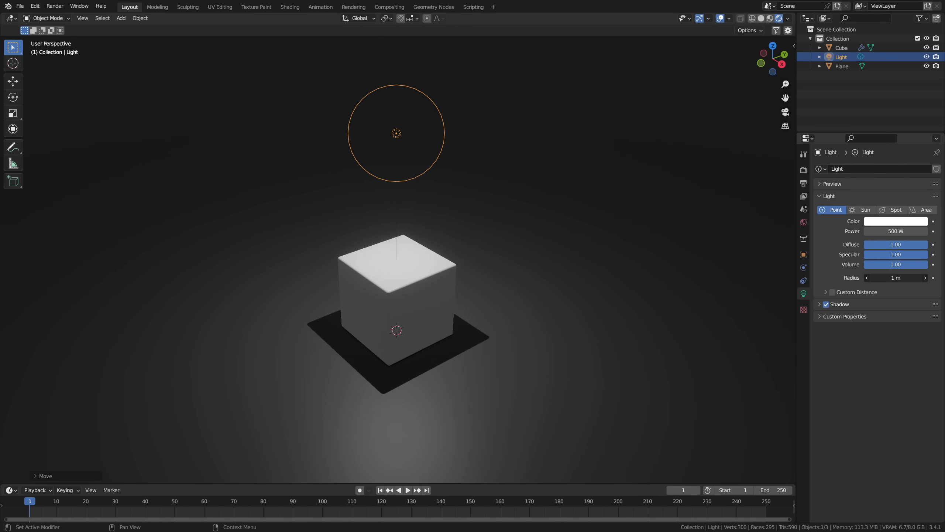
- Try the light as Sun and Spot, then make it a Disk-shaped Area light
{"action": "left_click", "coordinate": [864, 209]}
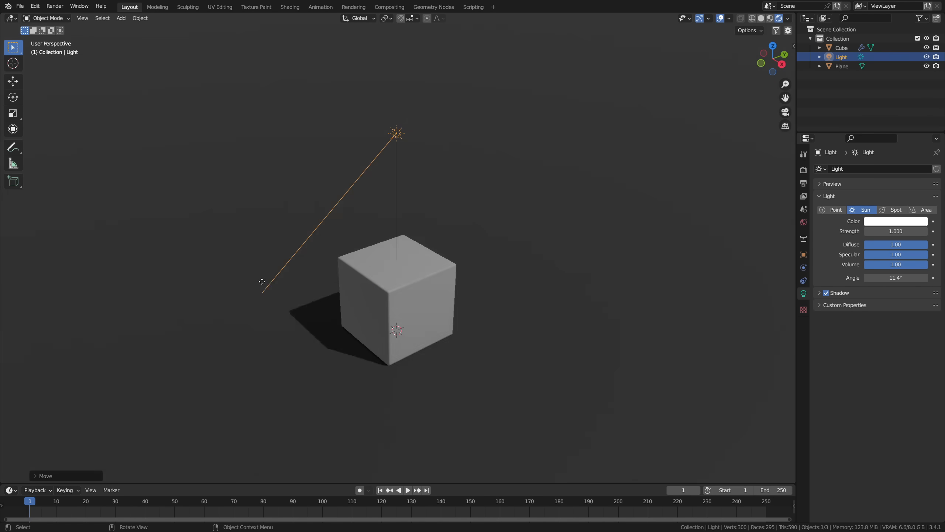
{"action": "left_click", "coordinate": [896, 209]}
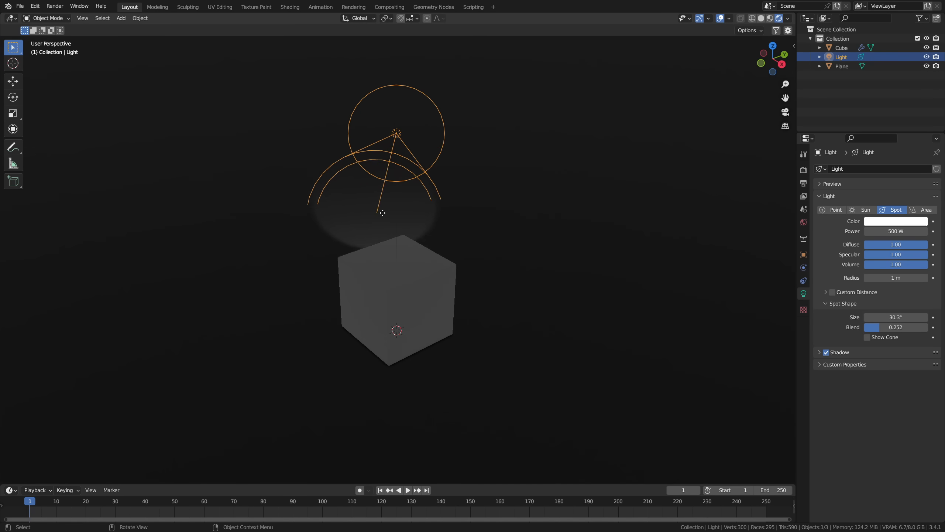
{"action": "left_click", "coordinate": [926, 209]}
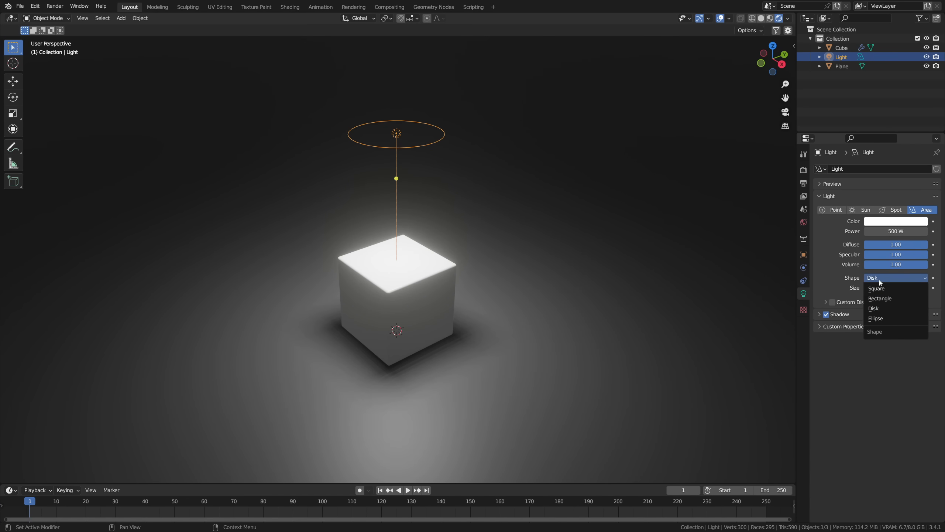
{"action": "left_click", "coordinate": [876, 318]}
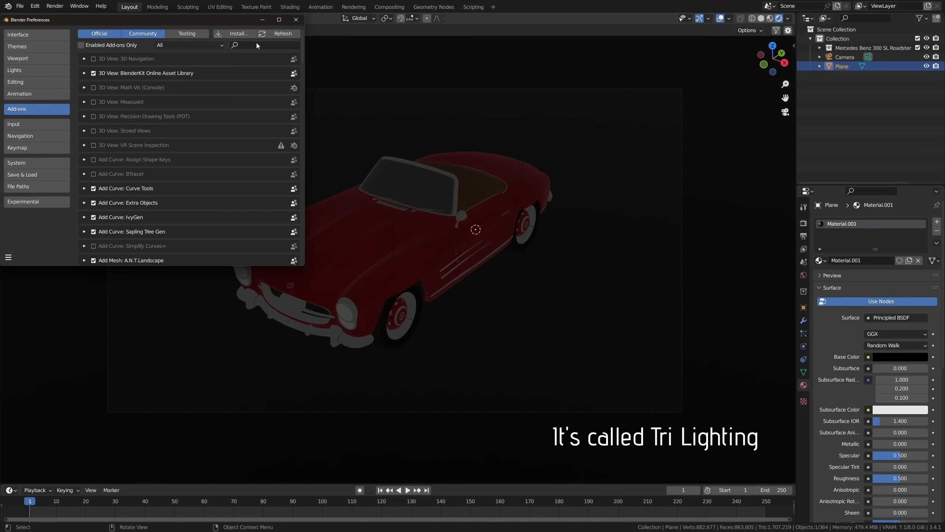
- Search the add-ons list for the Tri Lighting add-on
{"action": "left_click", "coordinate": [296, 19]}
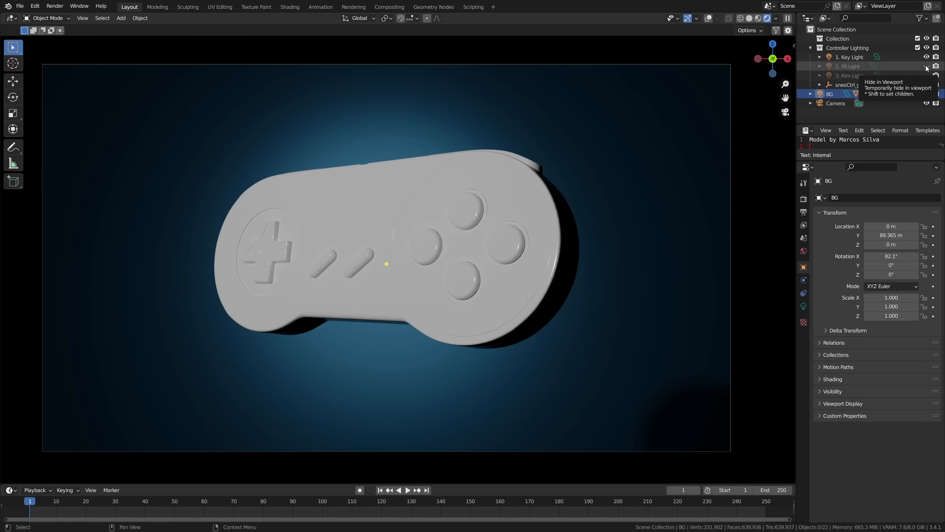
- Hide the Fill Light in the viewport and browse the Benches light group examples
{"action": "left_click", "coordinate": [927, 66]}
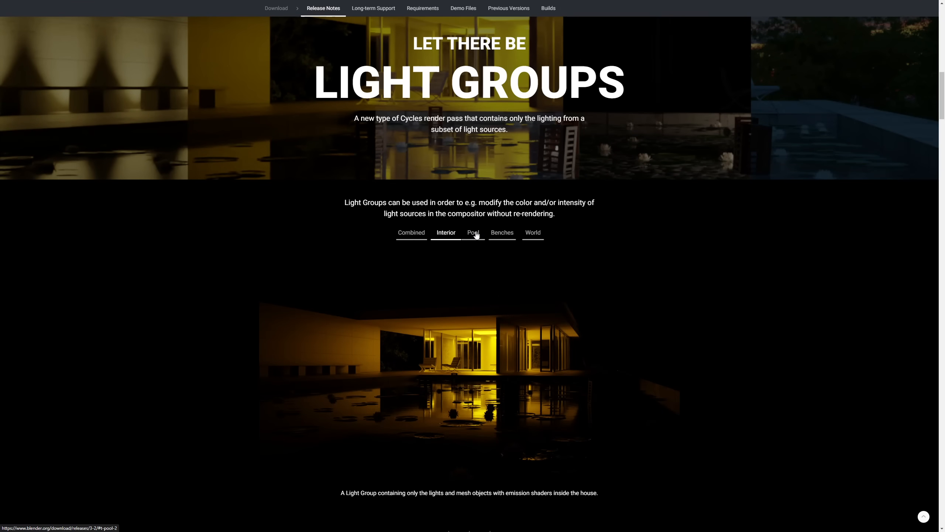
{"action": "left_click", "coordinate": [502, 233]}
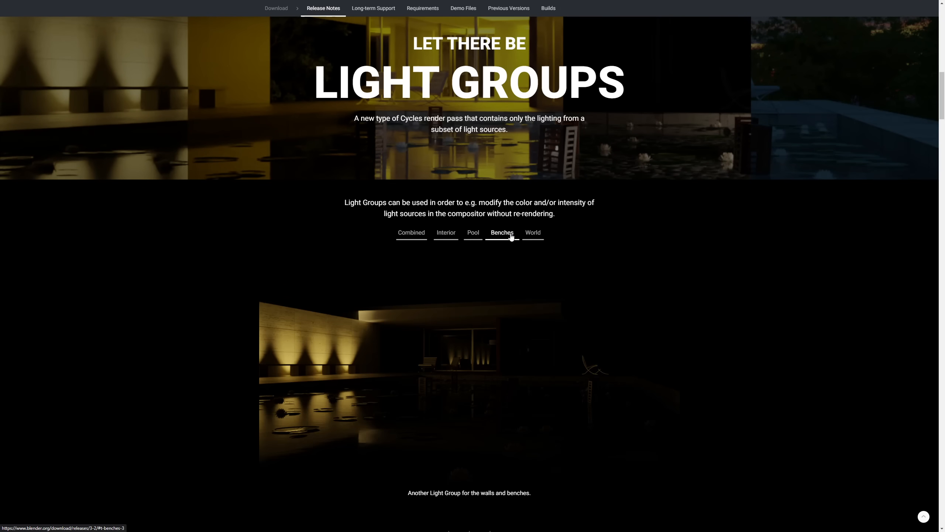
{"action": "left_click", "coordinate": [532, 233]}
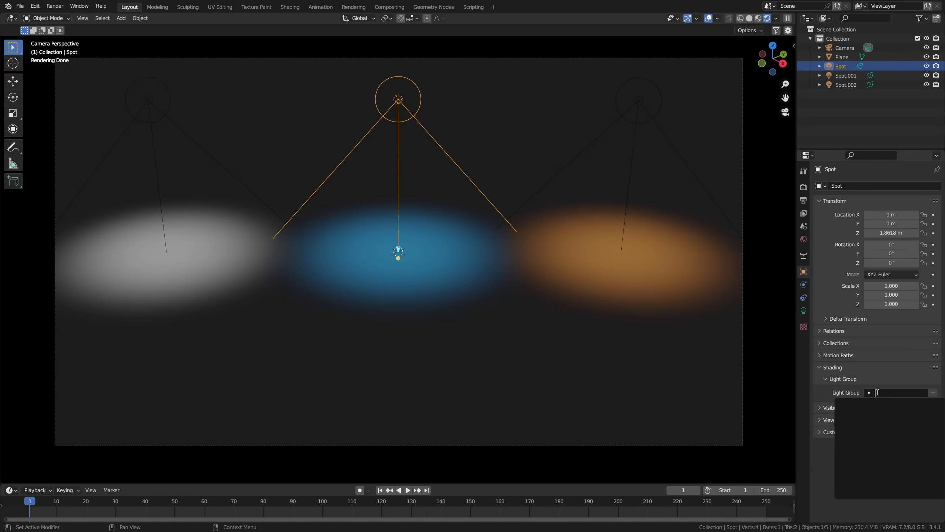
- Name a spotlight's light group 'Blue Light' and move to the Compositing workspace
{"action": "type", "text": "Blue Light"}
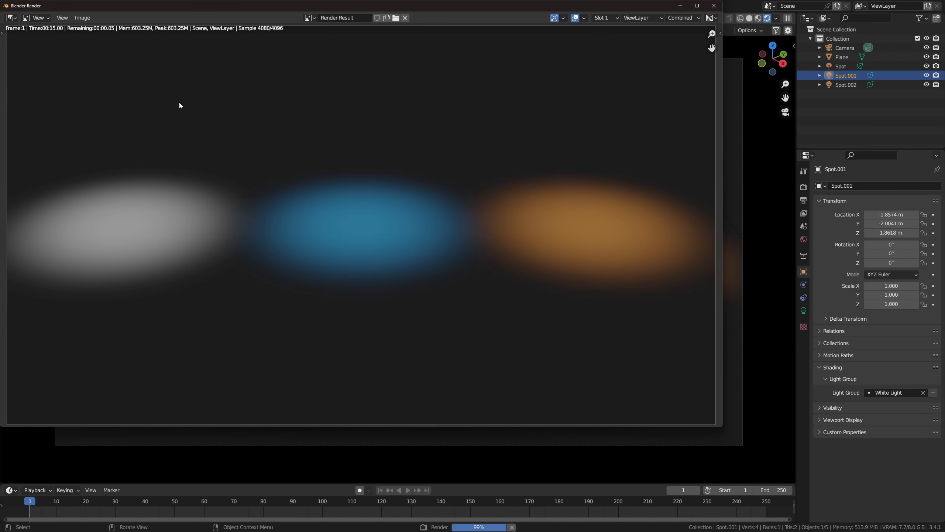
{"action": "left_click", "coordinate": [389, 7]}
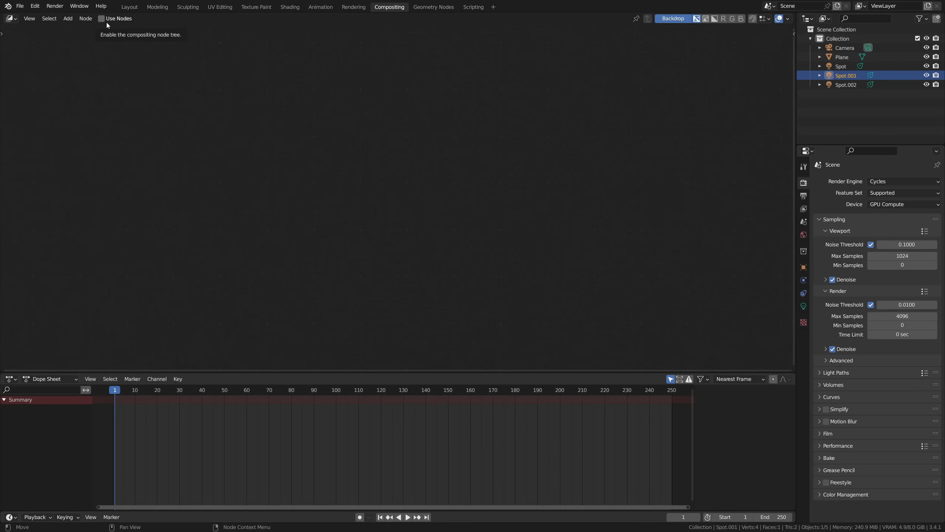
- Enable Use Nodes in the compositor and start adding a node with Shift+A
{"action": "left_click", "coordinate": [102, 18]}
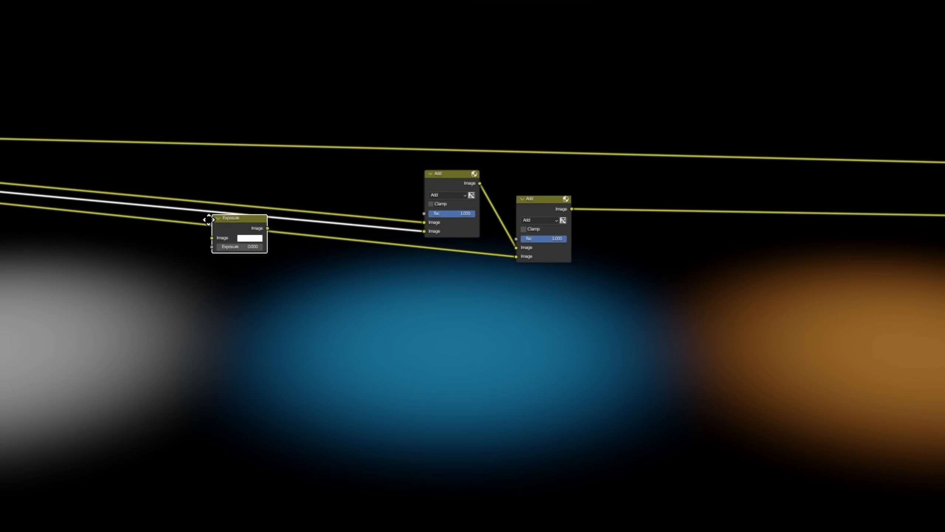
{"action": "key", "text": "shift+a"}
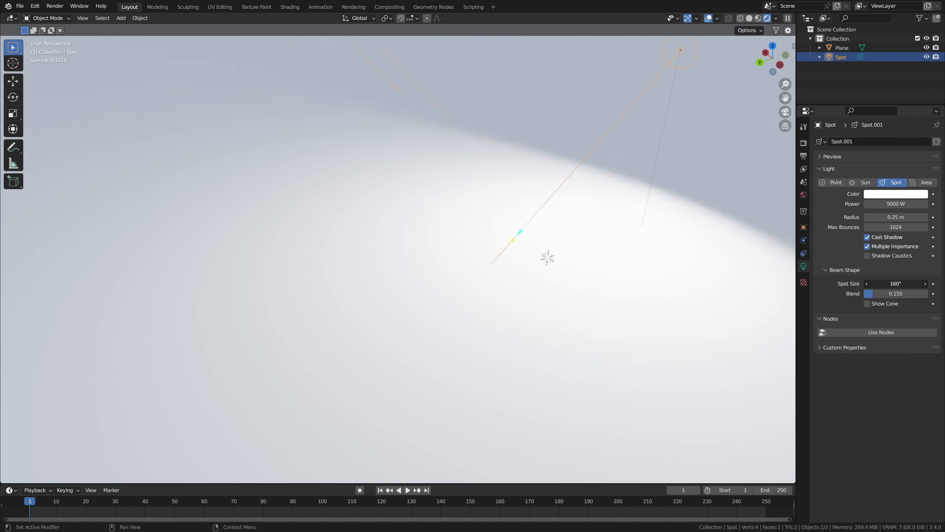
- Set spot Blend to 1 and add a plane with a 2D Noise Texture material
{"action": "left_click", "coordinate": [120, 17]}
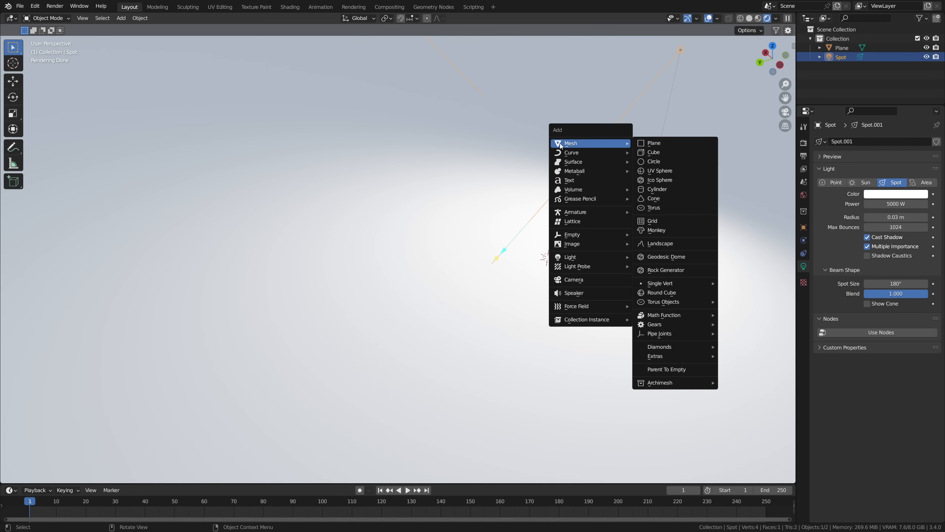
{"action": "left_click", "coordinate": [653, 143]}
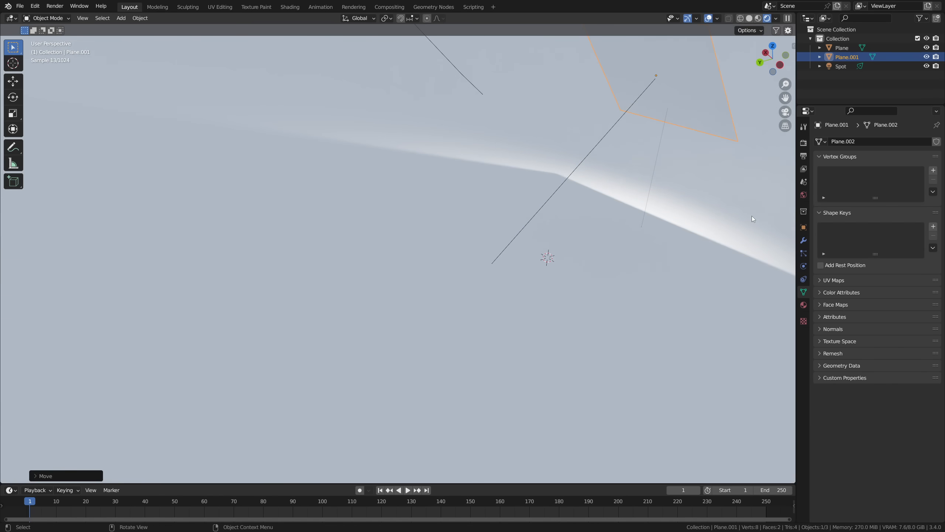
{"action": "left_click", "coordinate": [21, 202]}
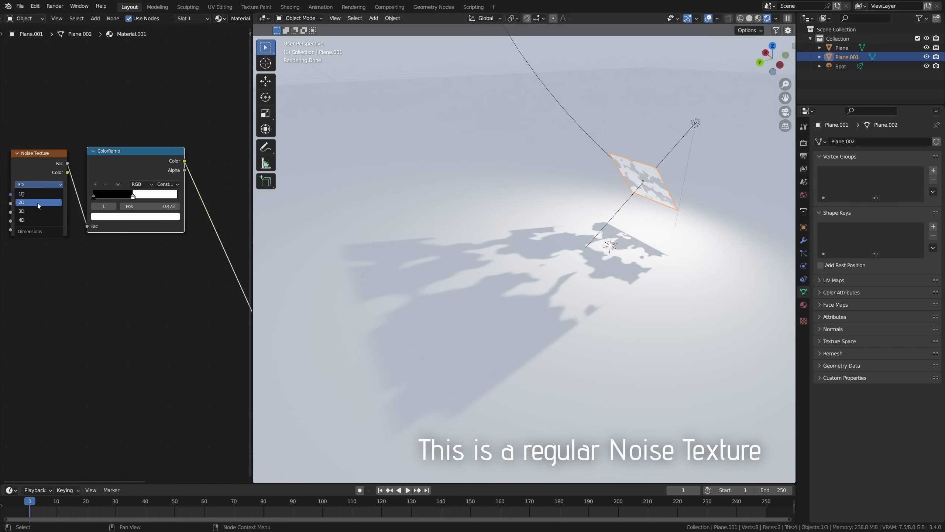
{"action": "left_click", "coordinate": [21, 219]}
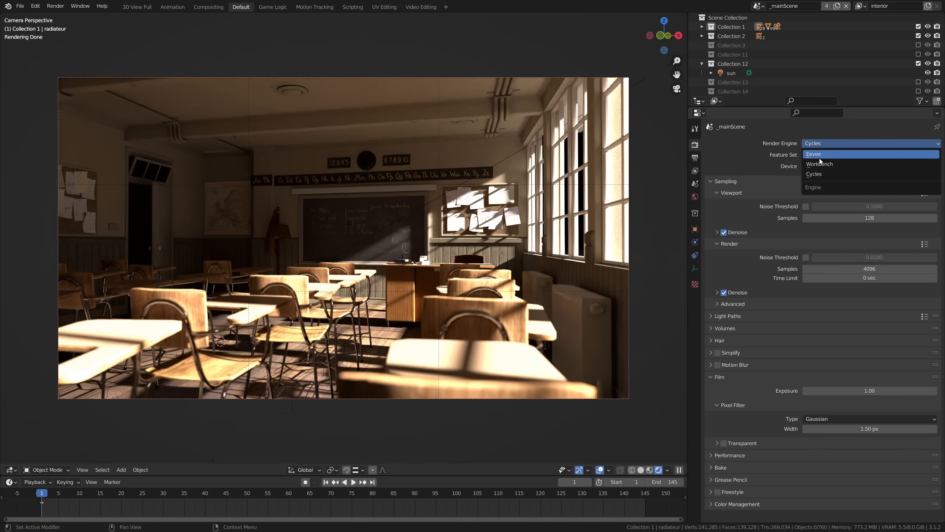
- Change the classroom's render engine from Cycles to Eevee
{"action": "left_click", "coordinate": [813, 153]}
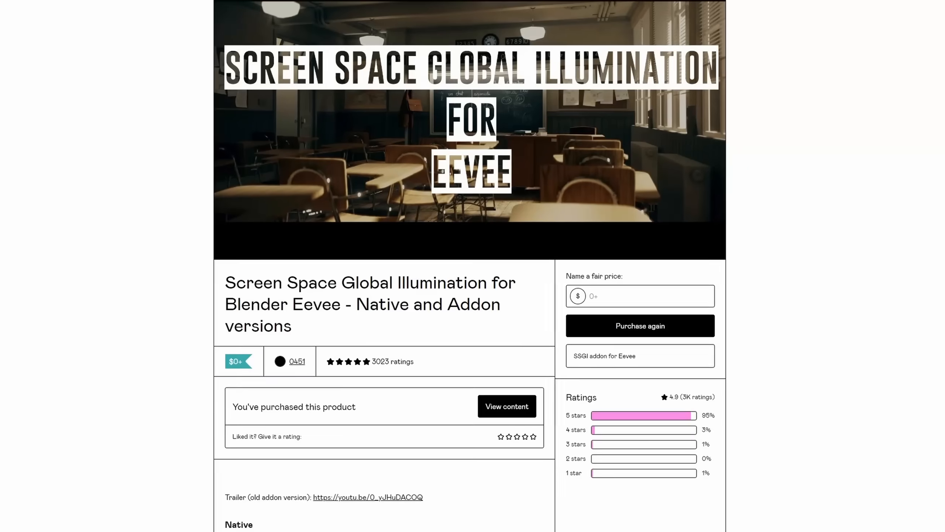
- Scroll through the SSGI for Eevee add-on's Gumroad product description
{"action": "scroll", "scroll_direction": "down", "scroll_amount": 3}
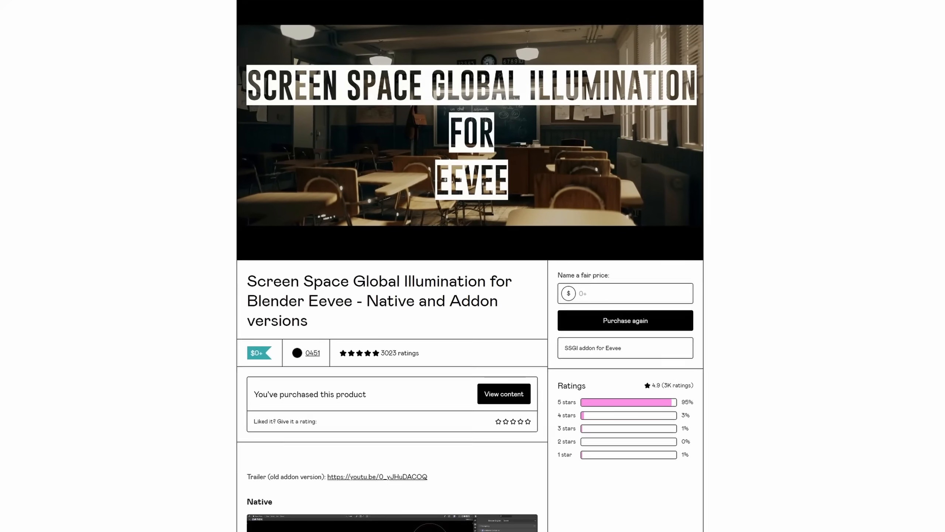
{"action": "scroll", "scroll_direction": "down", "scroll_amount": 3}
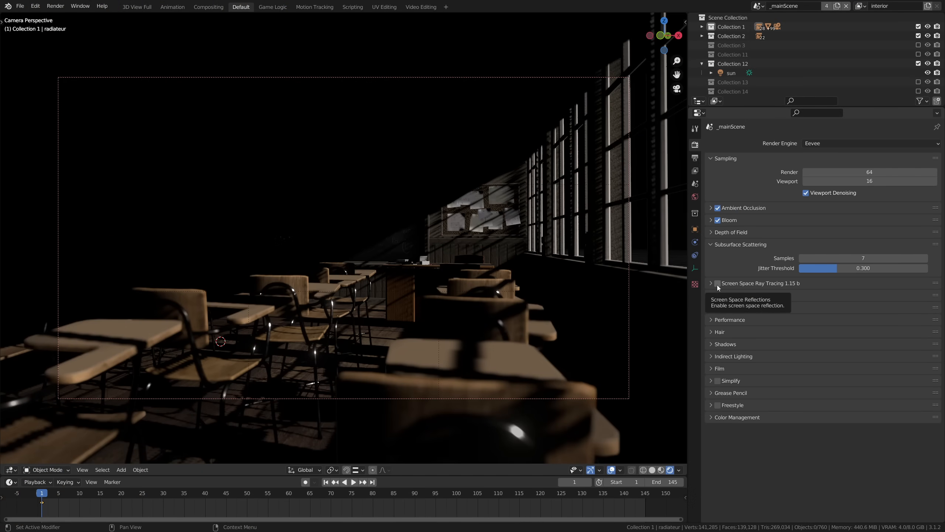
- Enable Screen Space Ray Tracing and bake the classroom's indirect lighting
{"action": "left_click", "coordinate": [717, 283]}
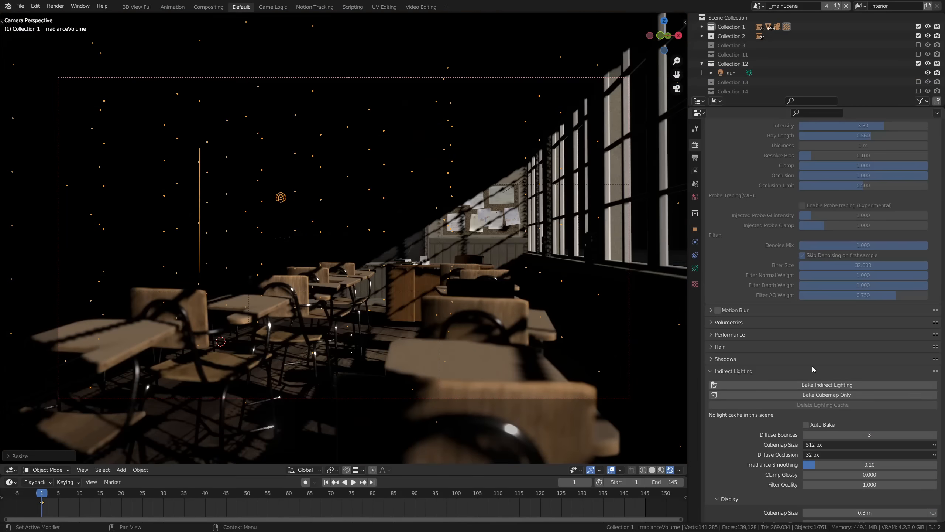
{"action": "left_click", "coordinate": [827, 385]}
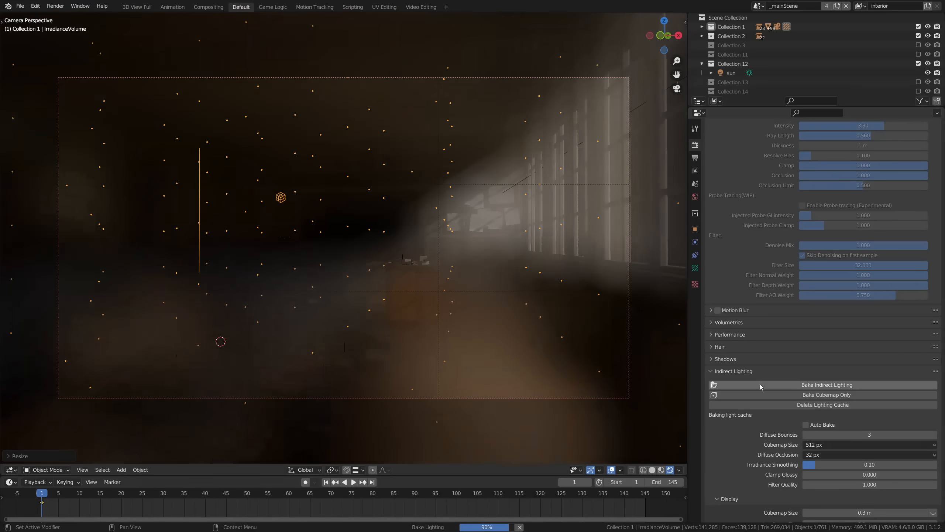
{"action": "left_click", "coordinate": [827, 385]}
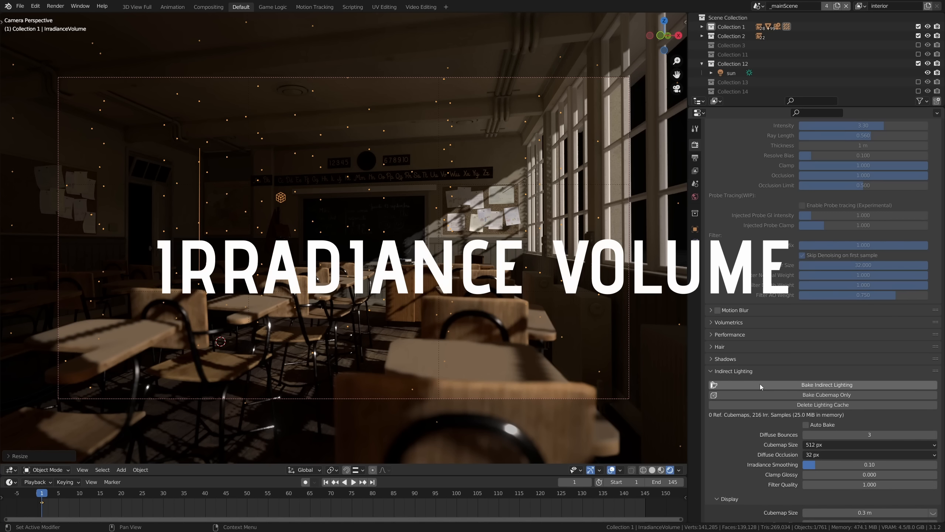
{"action": "left_click", "coordinate": [730, 72]}
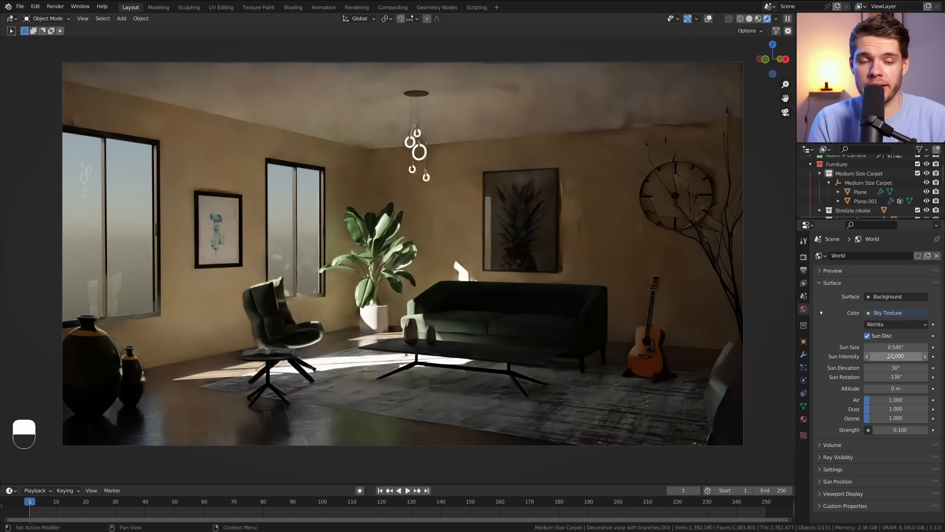
- Set Color Management's view transform to False Color with exposure around 4.92
{"action": "left_click", "coordinate": [803, 256]}
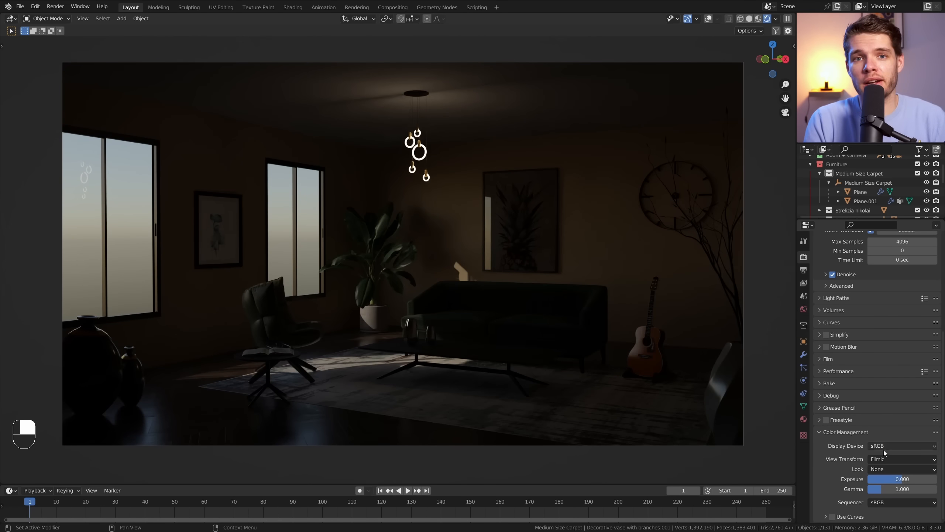
{"action": "left_click", "coordinate": [901, 459]}
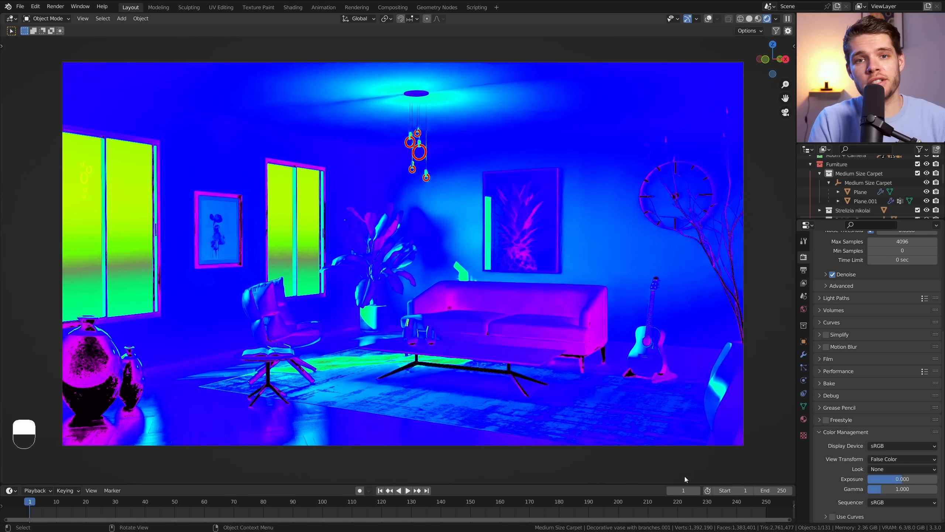
{"action": "mouse_move", "coordinate": [106, 355]}
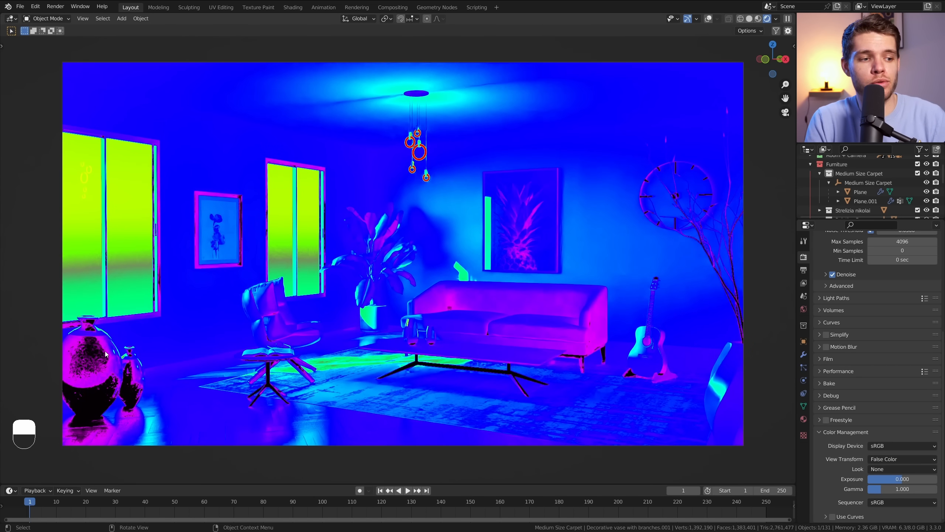
{"action": "mouse_move", "coordinate": [440, 154]}
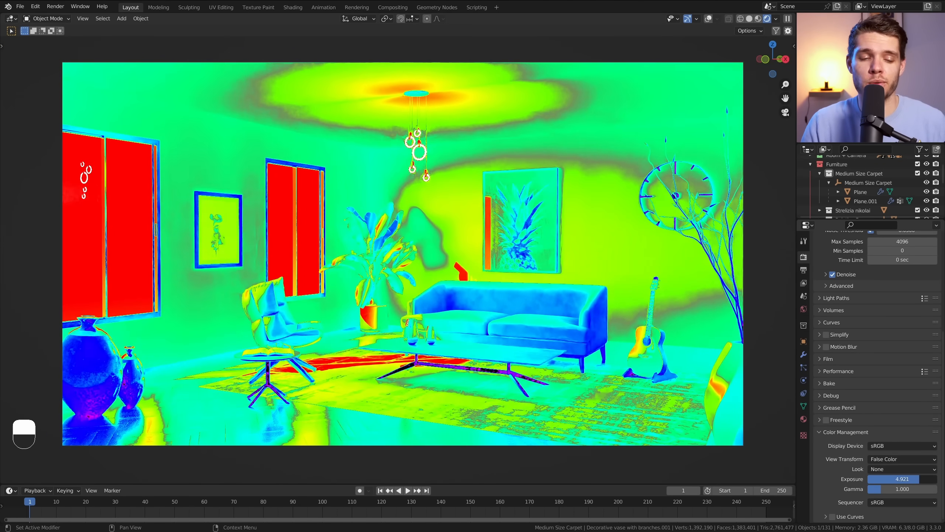
{"action": "left_click", "coordinate": [901, 458]}
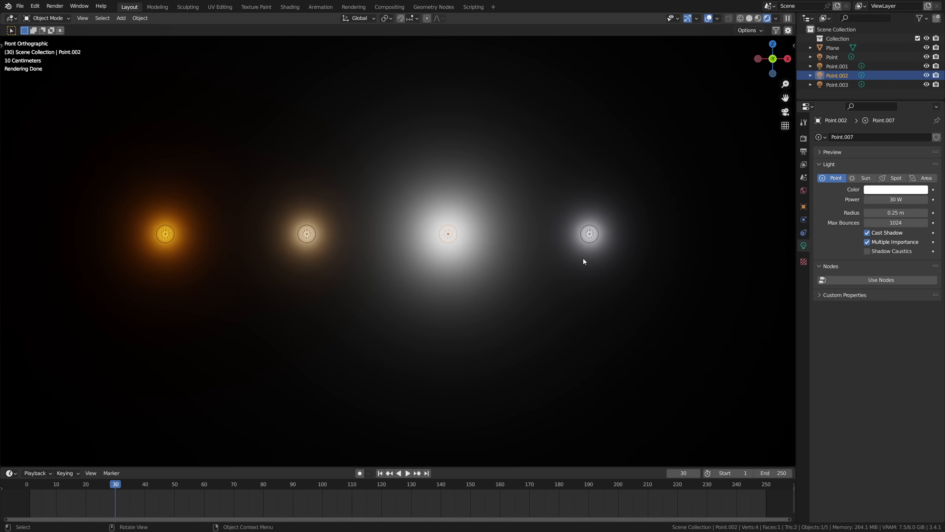
- Enable Use Nodes on the Point.002 light and switch the timeline area to the Shader Editor
{"action": "left_click", "coordinate": [10, 310]}
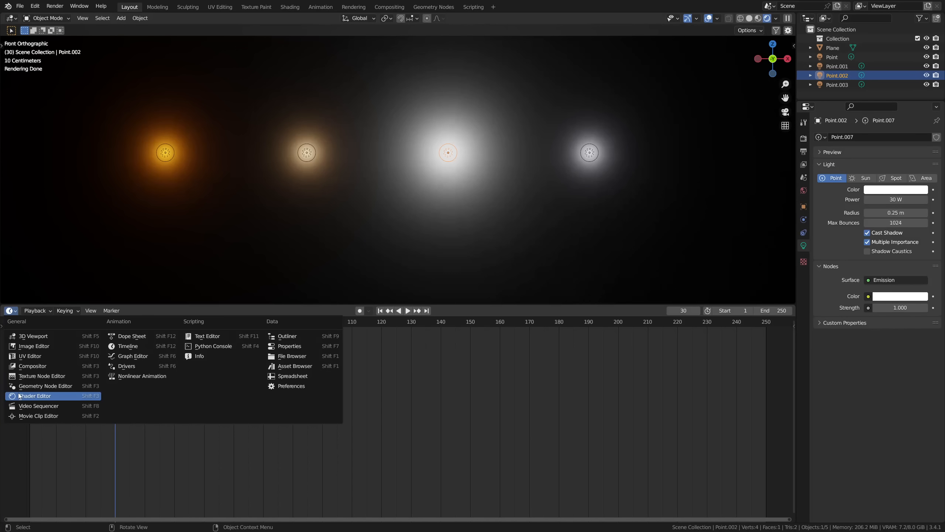
{"action": "left_click", "coordinate": [35, 395]}
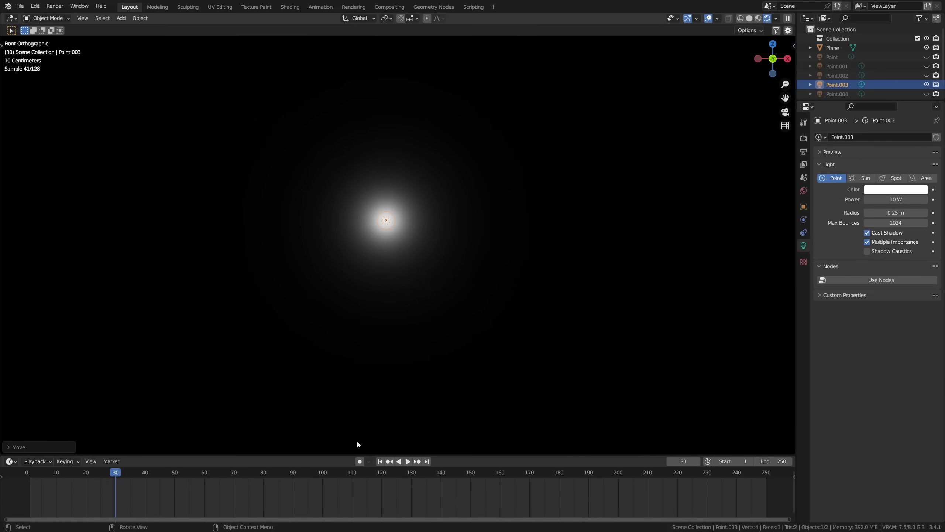
- Enable nodes on Point.003, load an external IES profile into its strength, then swap profiles
{"action": "left_click", "coordinate": [10, 334]}
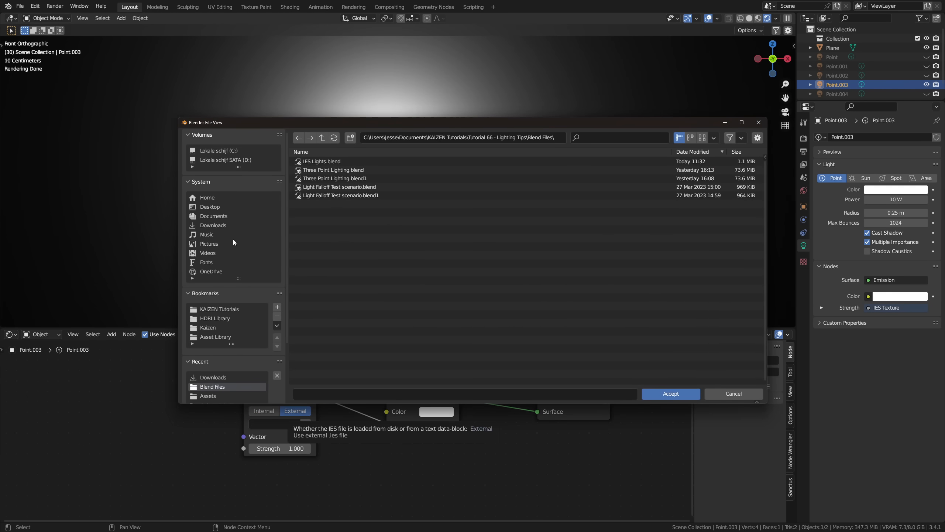
{"action": "left_click", "coordinate": [670, 393]}
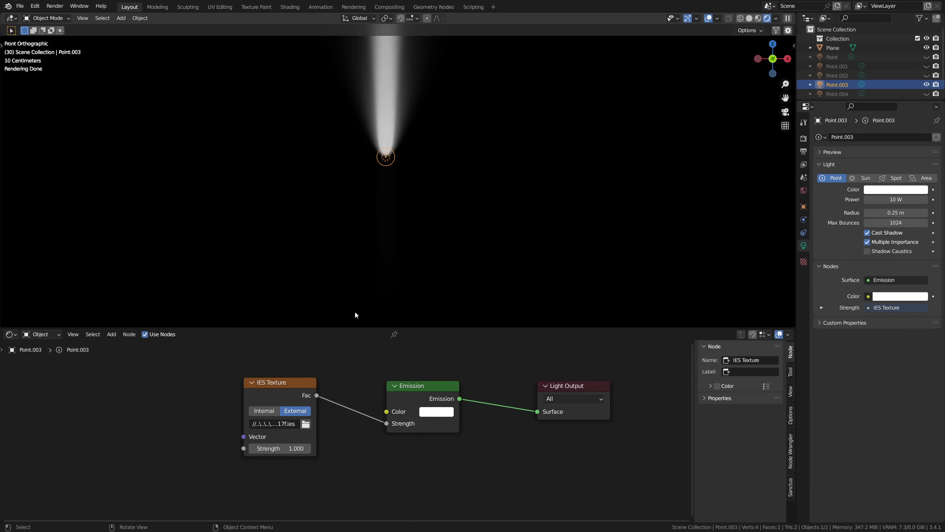
{"action": "left_click", "coordinate": [306, 424]}
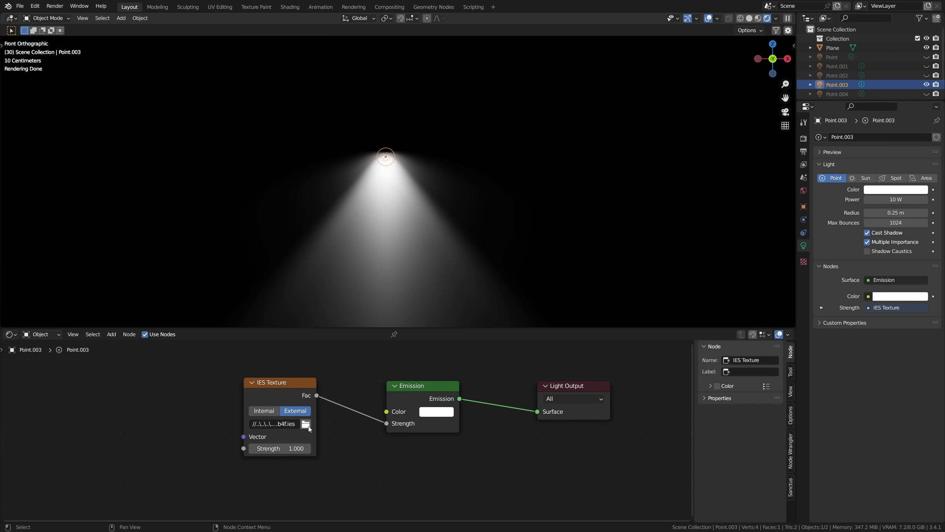
{"action": "left_click", "coordinate": [306, 424]}
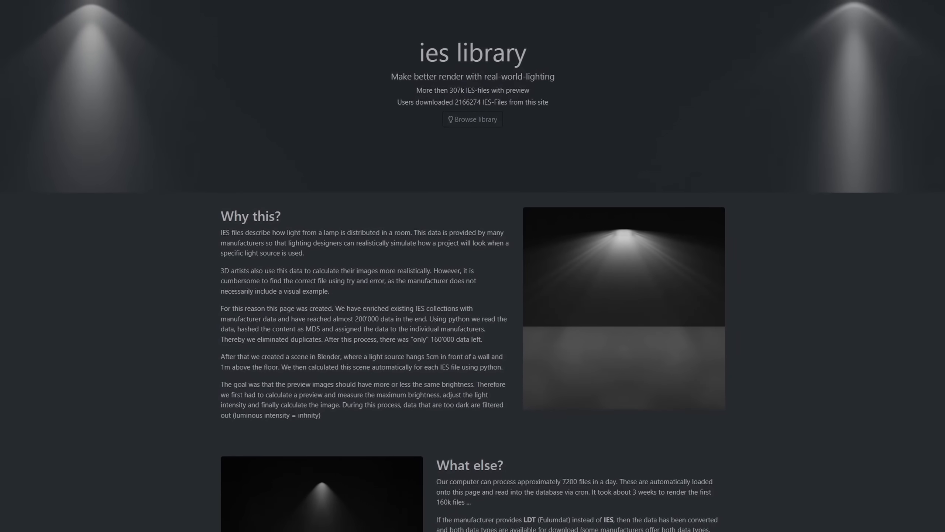
{"action": "scroll", "scroll_direction": "down", "scroll_amount": 3}
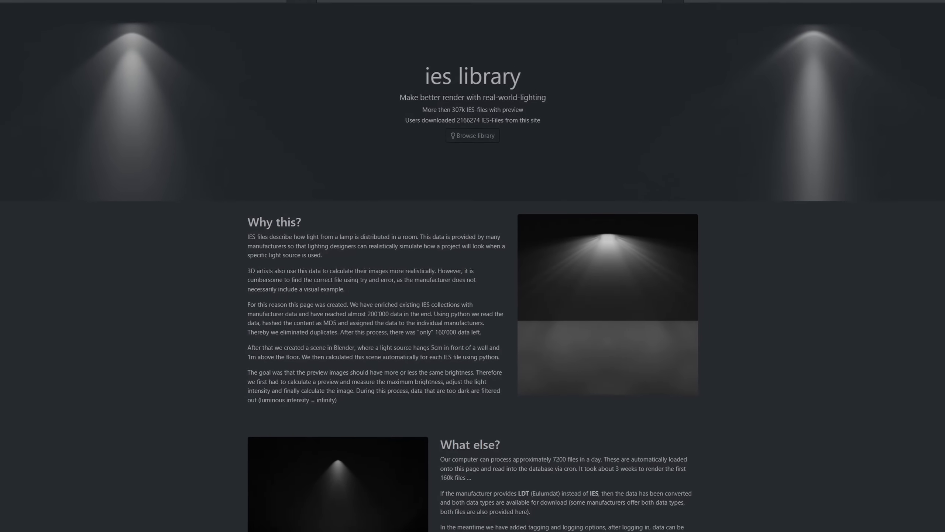